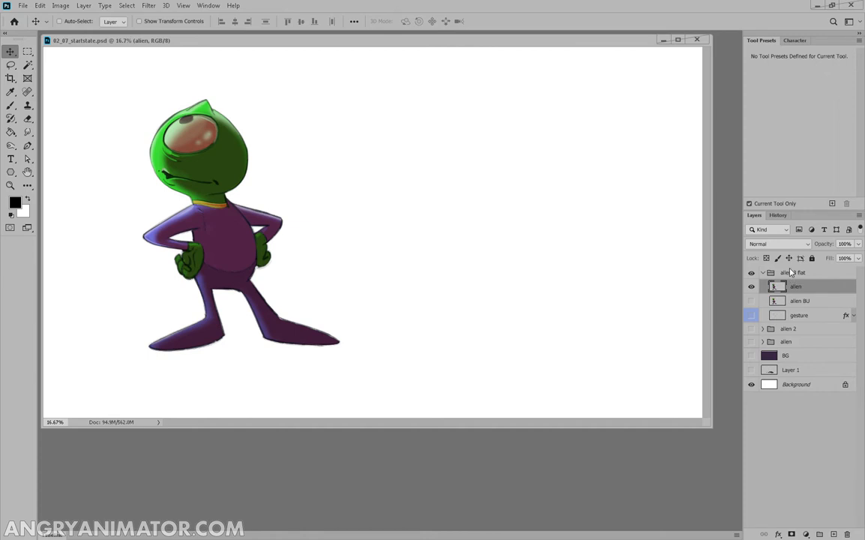
Solo the shaded alien 2 group and expand it to show its ink, shading and colour layers
left_click(756, 272)
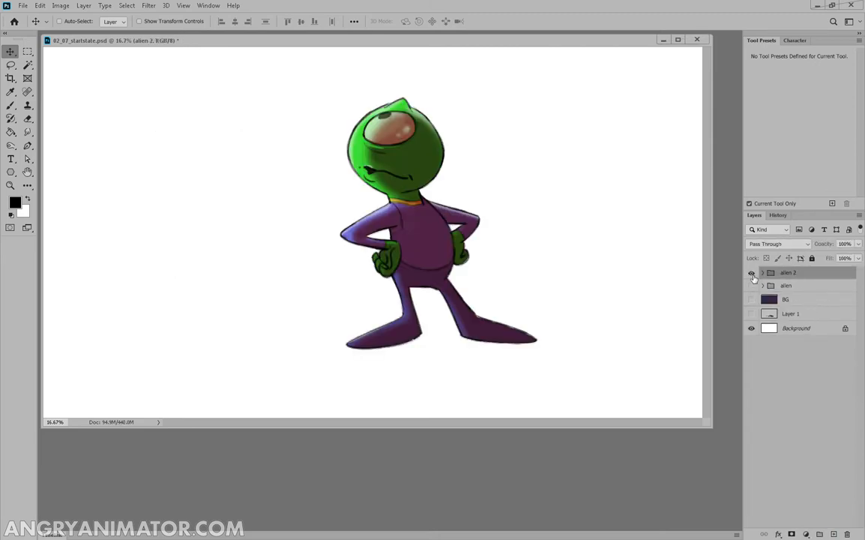
left_click(749, 272)
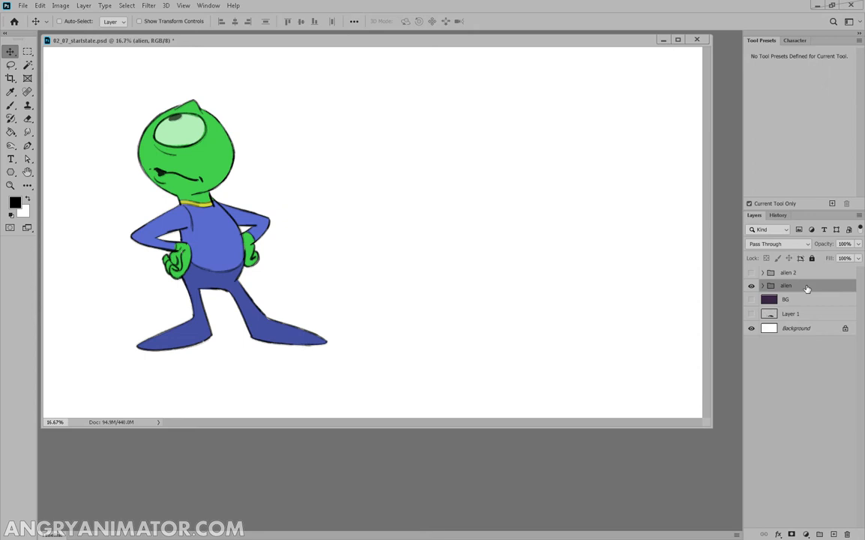
left_click(750, 272)
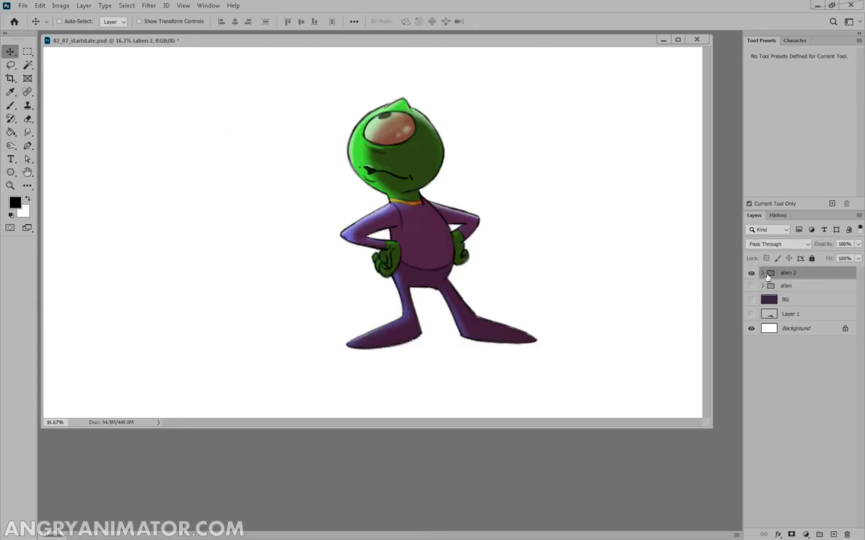
left_click(760, 272)
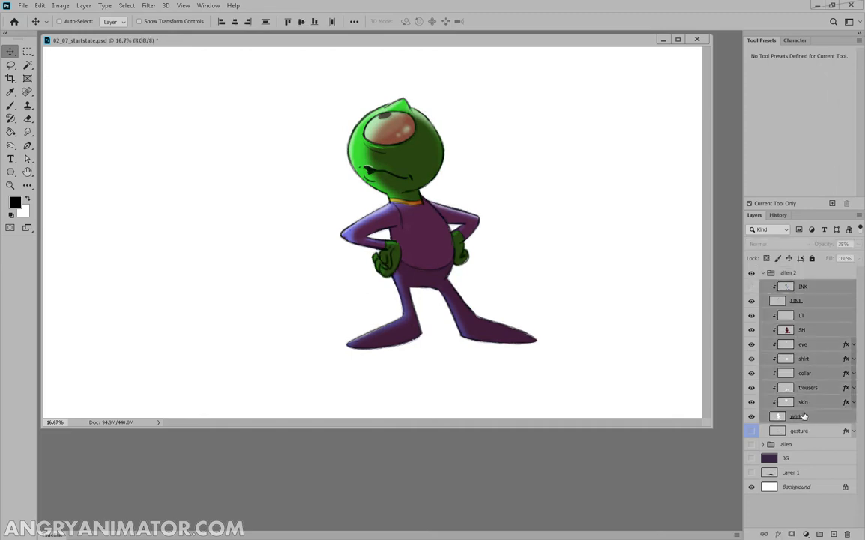
Convert the alien 2 layers into an INK smart object and drag a duplicate beside it
right_click(805, 415)
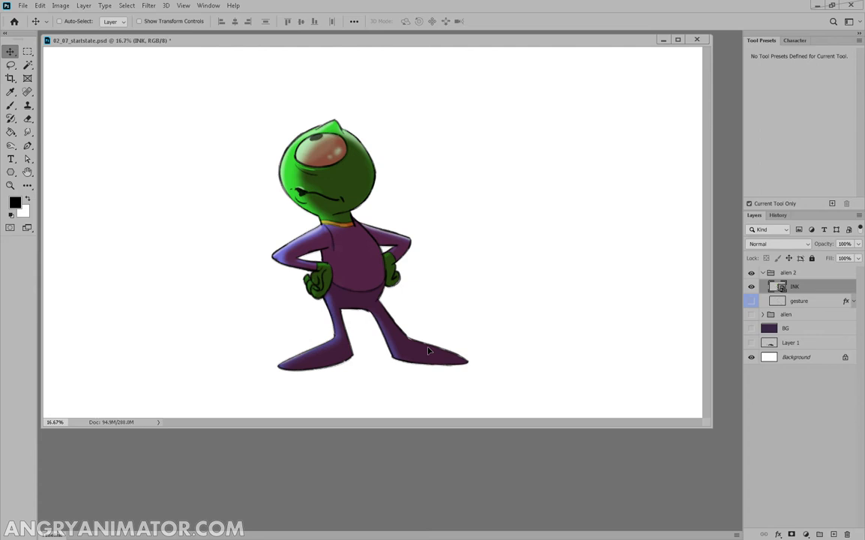
left_click_drag(371, 240, 233, 217)
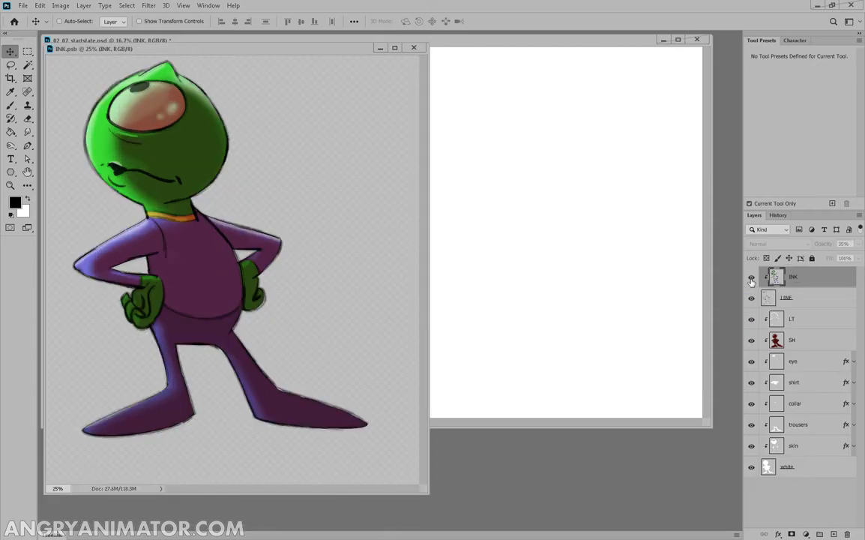
Hide the INK and SH layers in INK.psb and save the changes to the main file
left_click(414, 47)
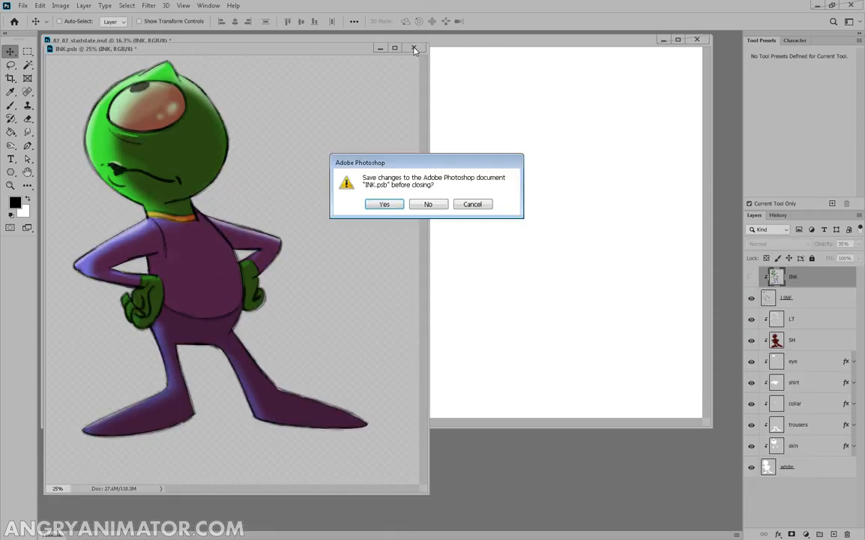
left_click(427, 204)
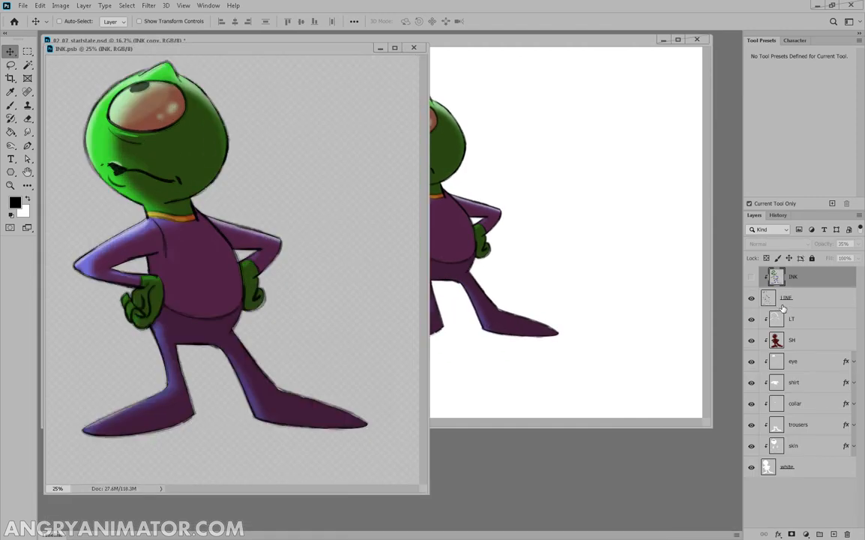
left_click(414, 48)
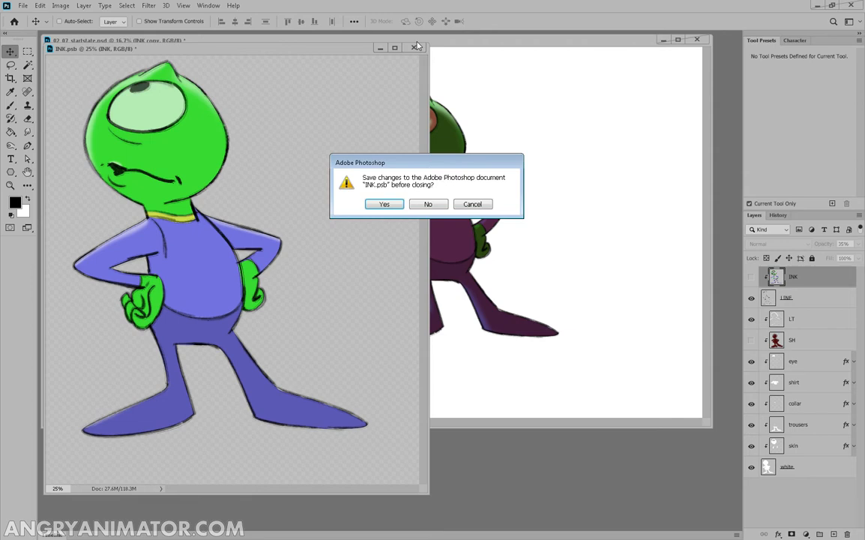
left_click(428, 204)
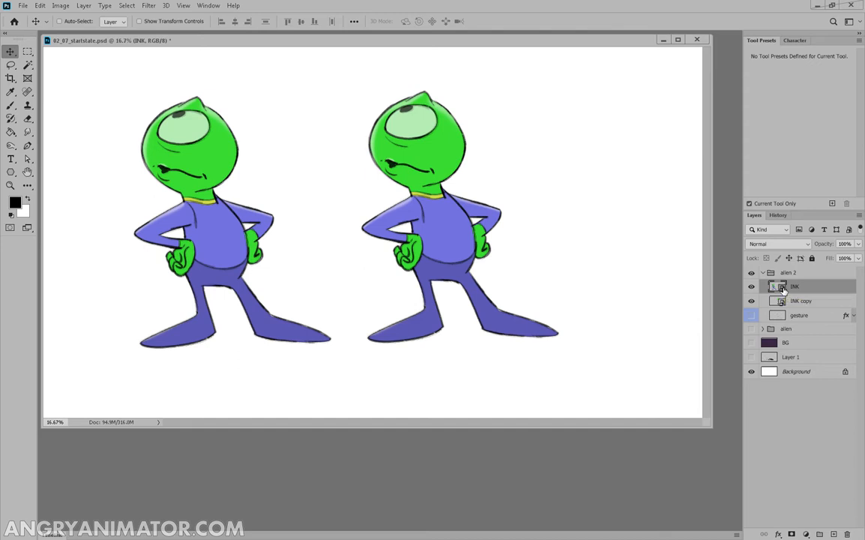
Re-enable SH shading in the INK smart object, save, and name the copies alien A and alien B
double_click(775, 287)
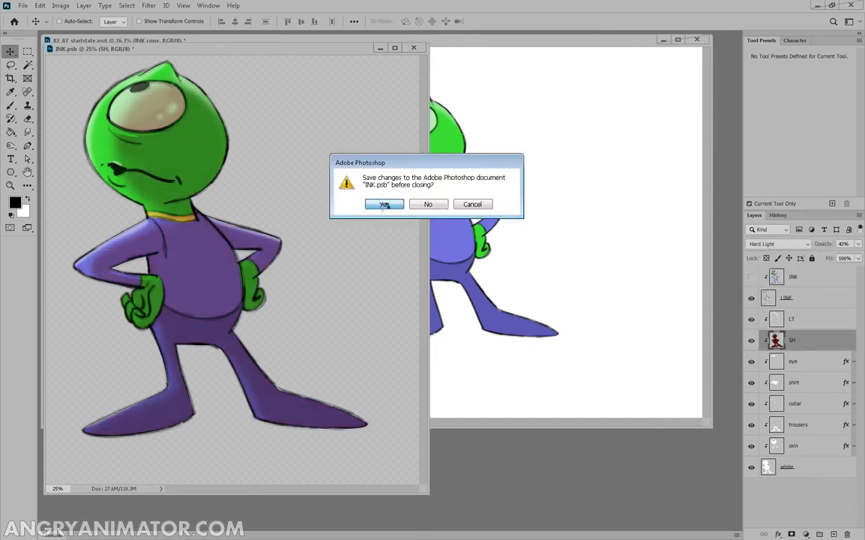
left_click(383, 204)
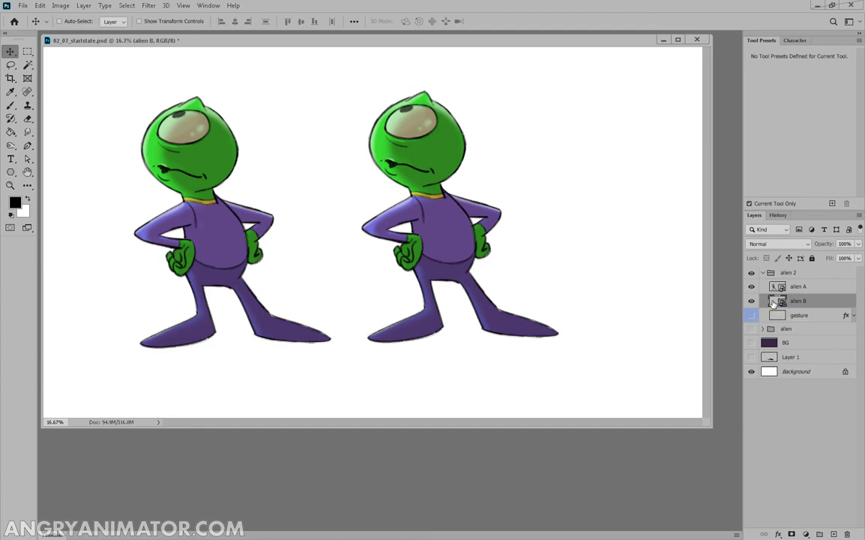
mouse_move(776, 301)
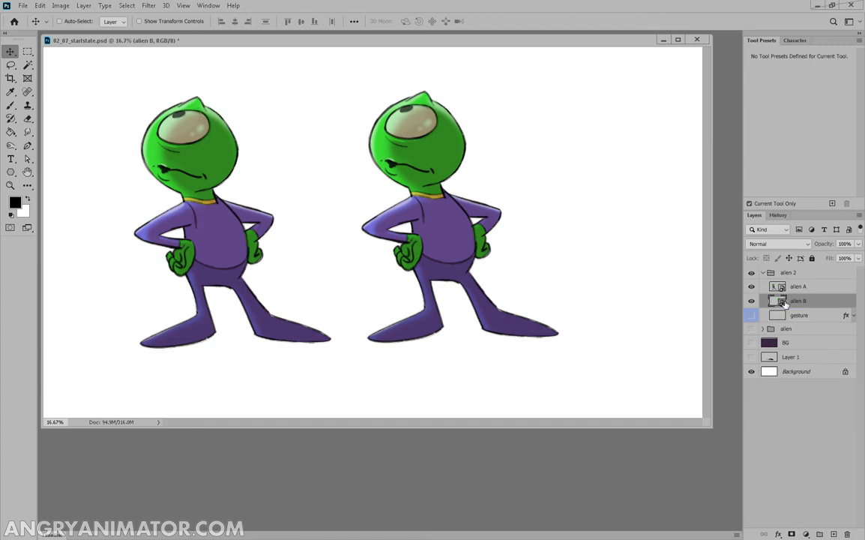
Add an orange Color Overlay to alien B, adjusting its blend mode and opacity
right_click(807, 301)
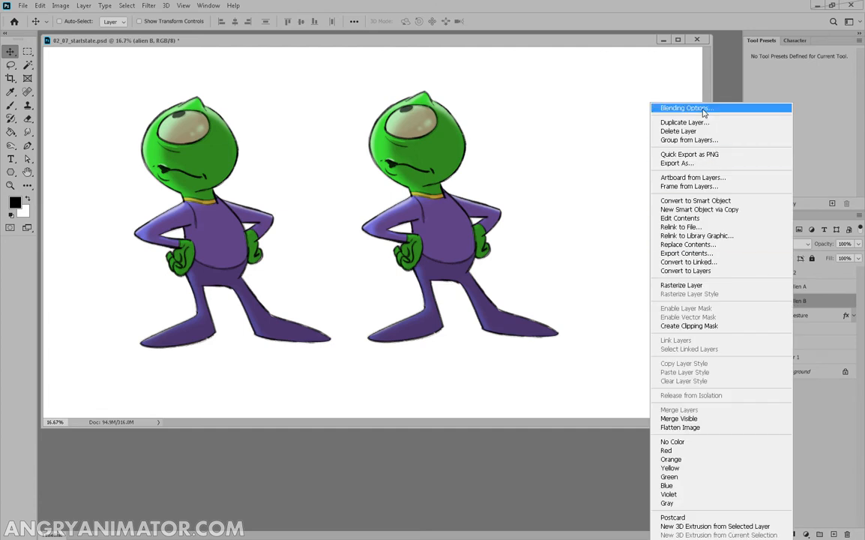
left_click(683, 107)
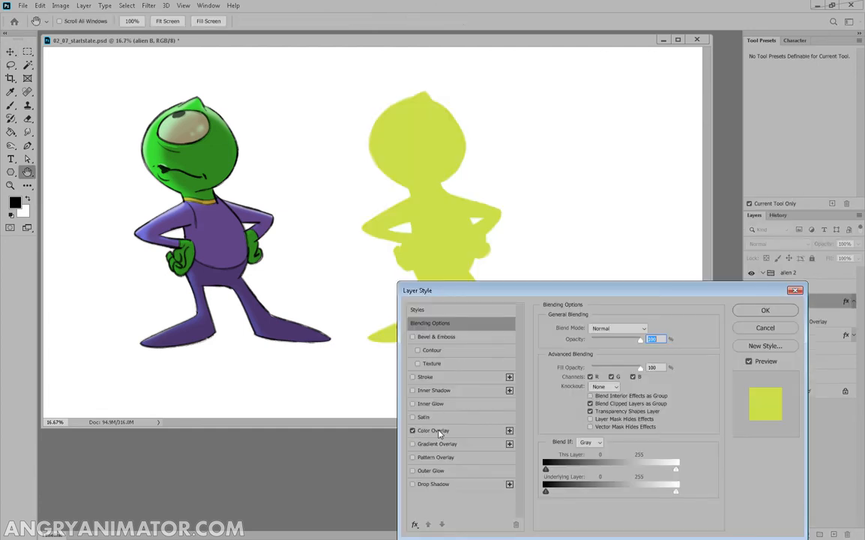
left_click(656, 327)
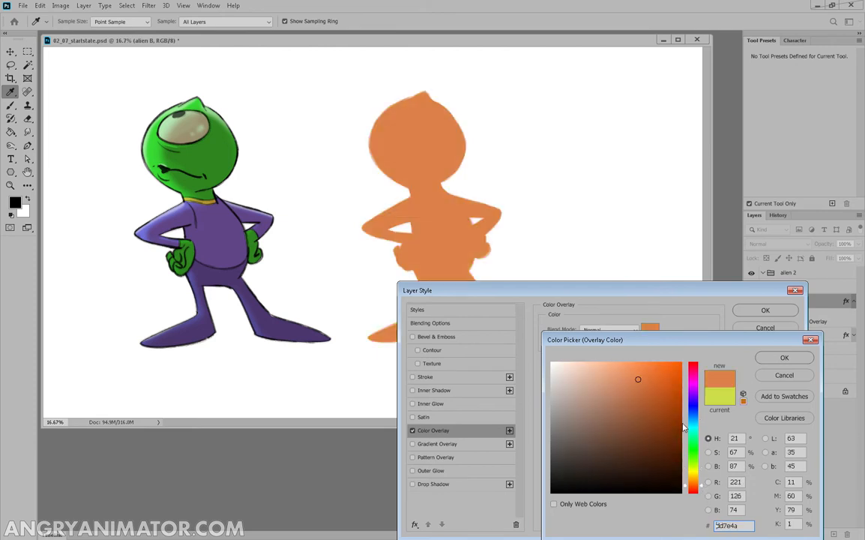
left_click(783, 357)
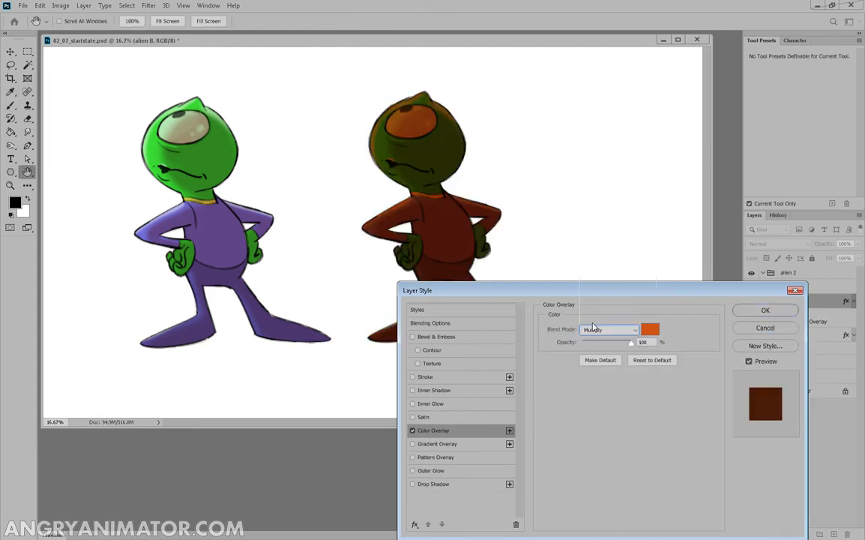
left_click(611, 329)
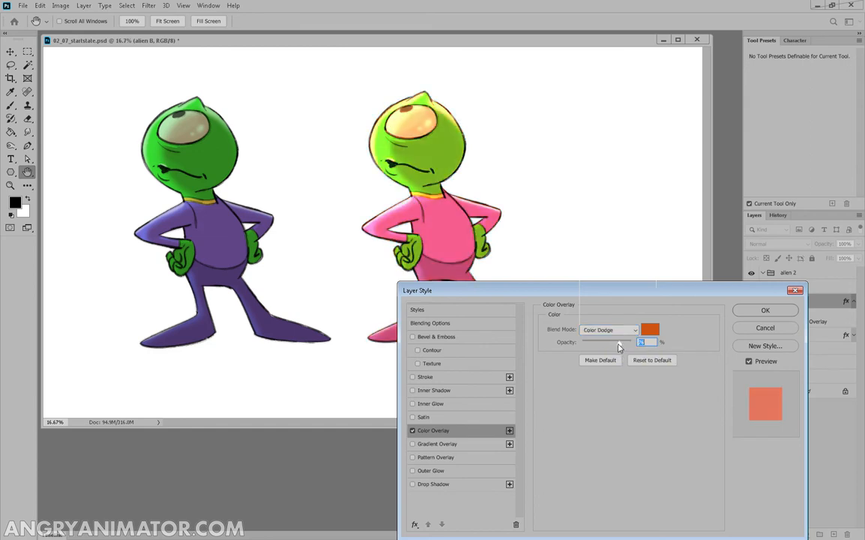
left_click(766, 310)
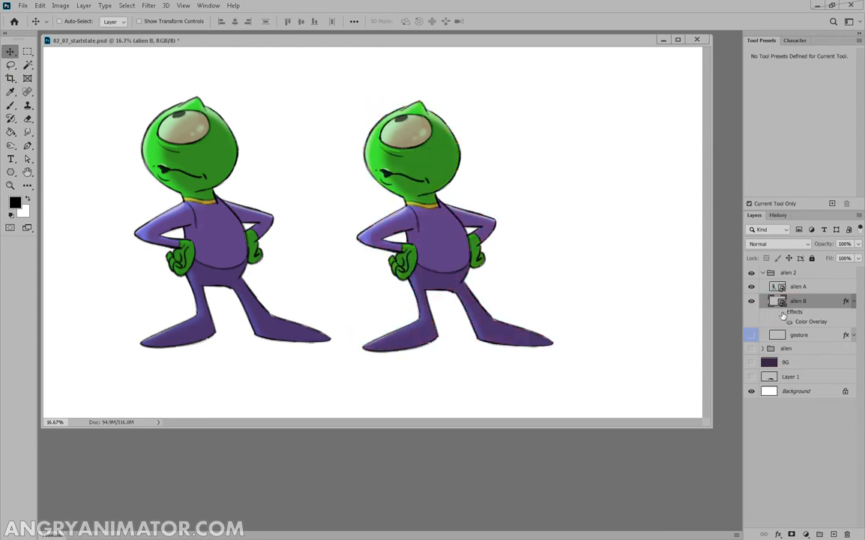
Edit alien B's Color Overlay colour and blend mode for a purplish-pink body and orange eye
left_click(149, 5)
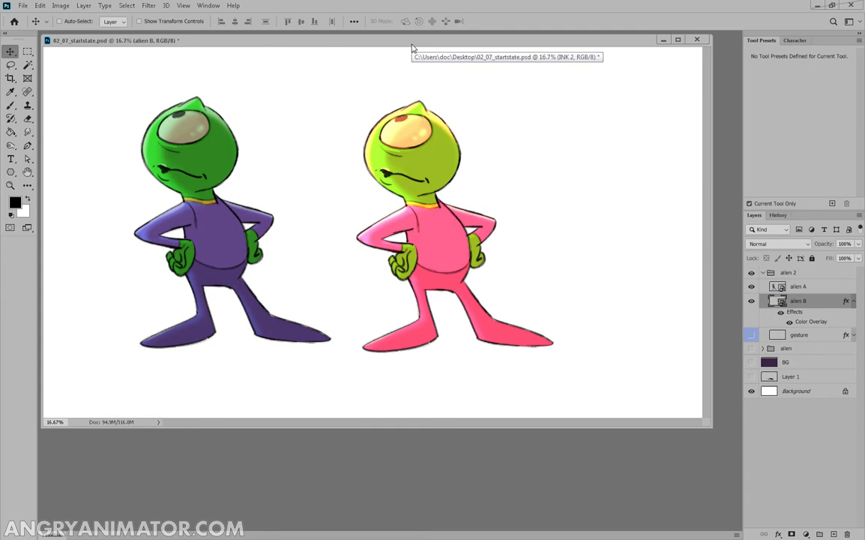
mouse_move(413, 47)
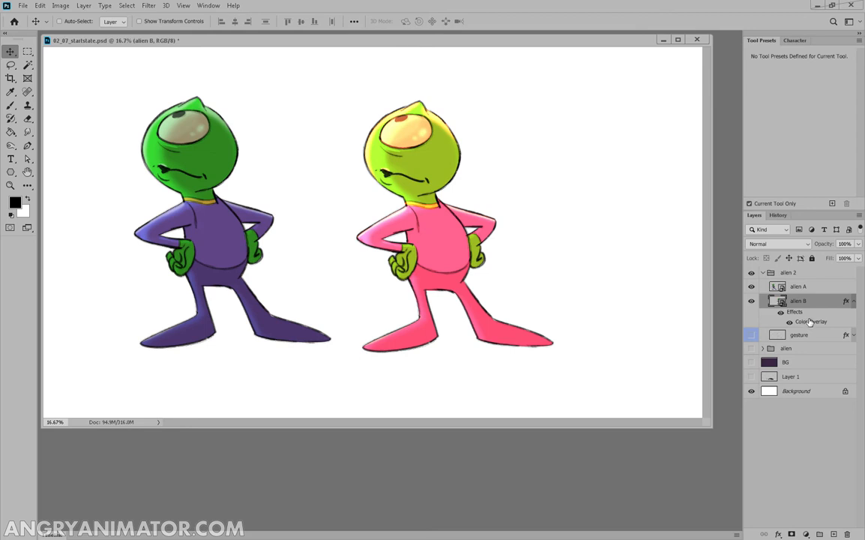
double_click(812, 322)
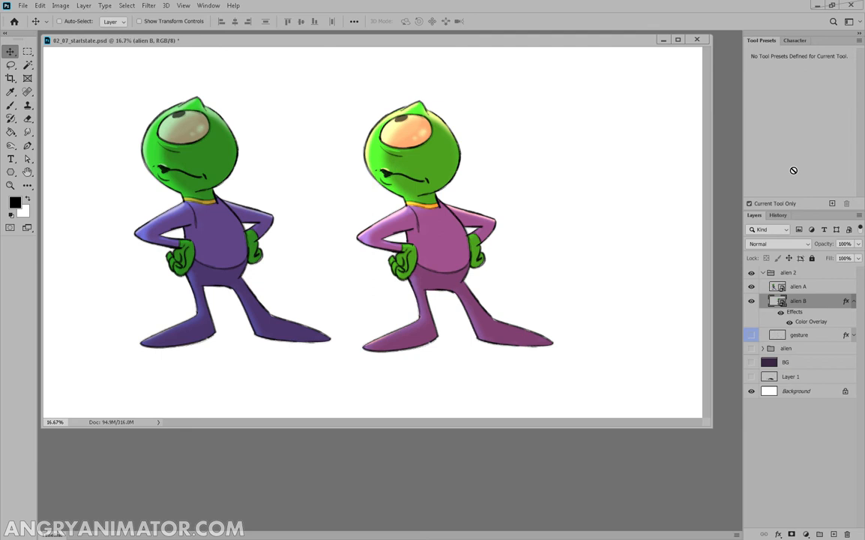
left_click(779, 300)
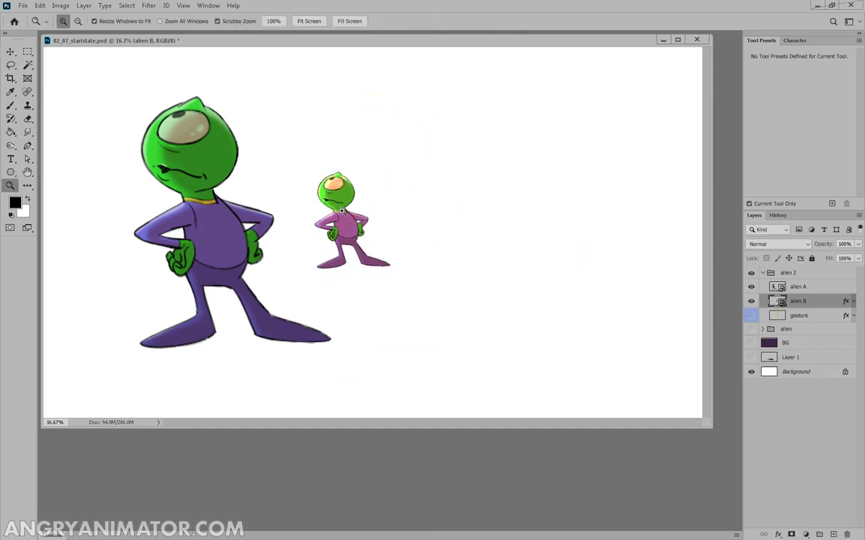
Scale alien B to about a third of alien A's size and zoom out to the whole canvas
left_click(10, 52)
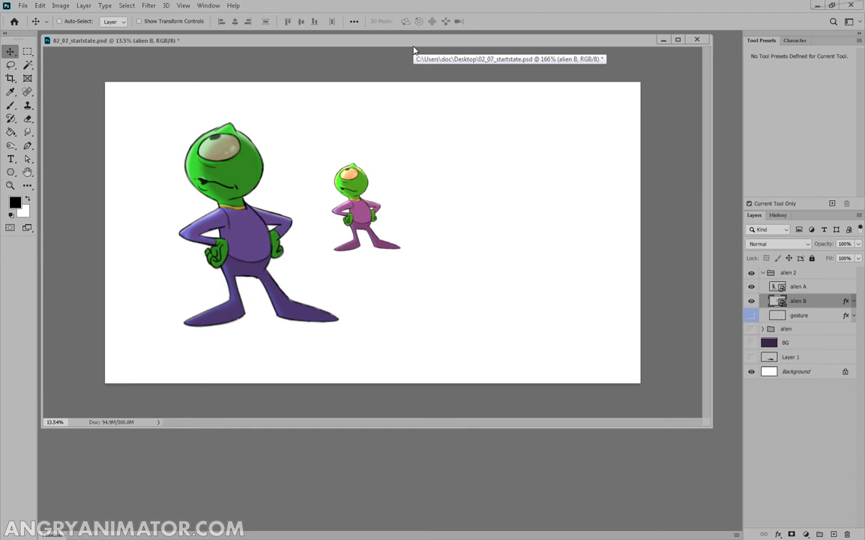
Move alien B closer to alien A, turn its overlay black, and show the room sketch layer
left_click_drag(364, 206, 322, 259)
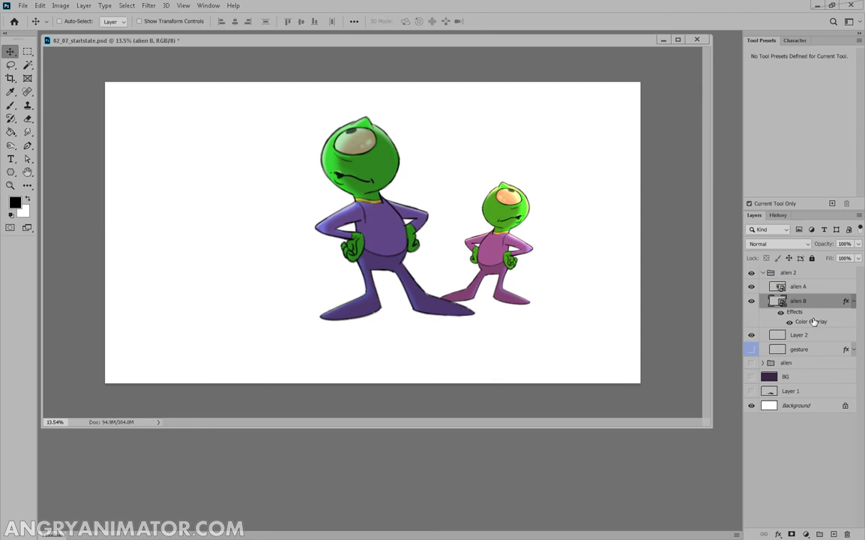
double_click(803, 320)
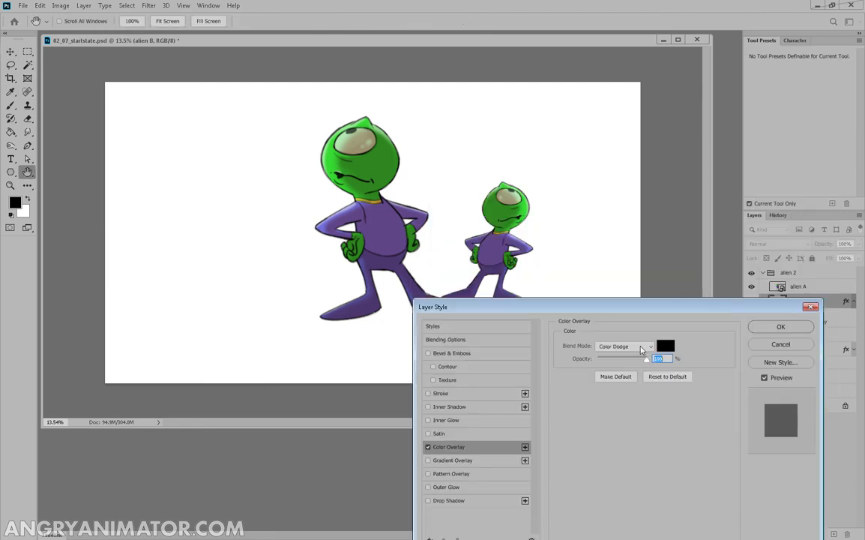
left_click(625, 346)
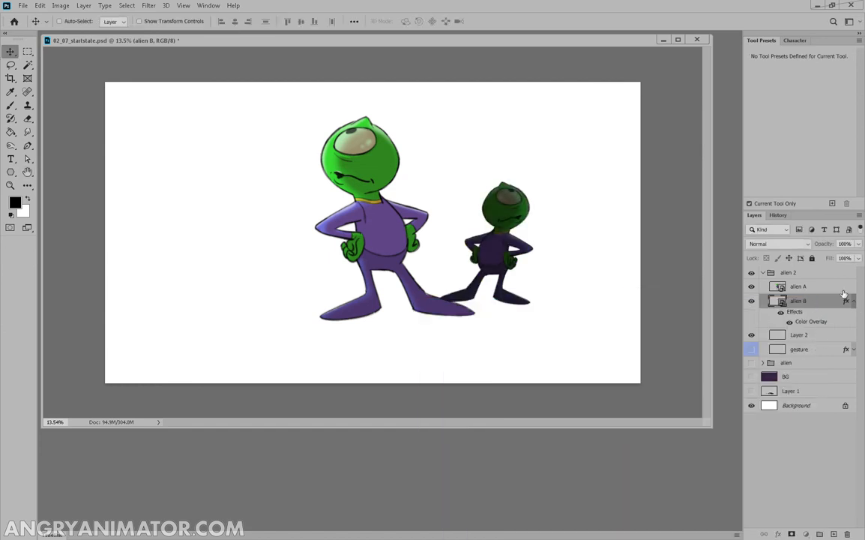
left_click(10, 104)
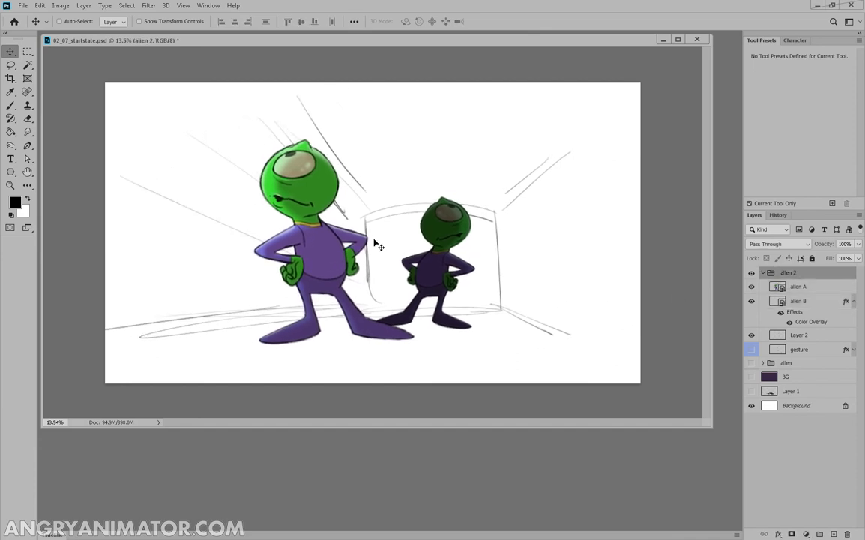
mouse_move(321, 246)
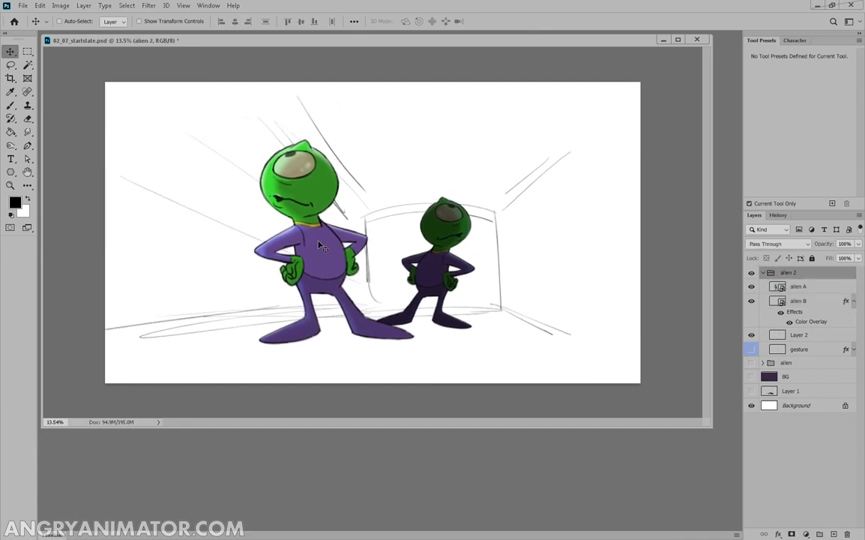
left_click(804, 303)
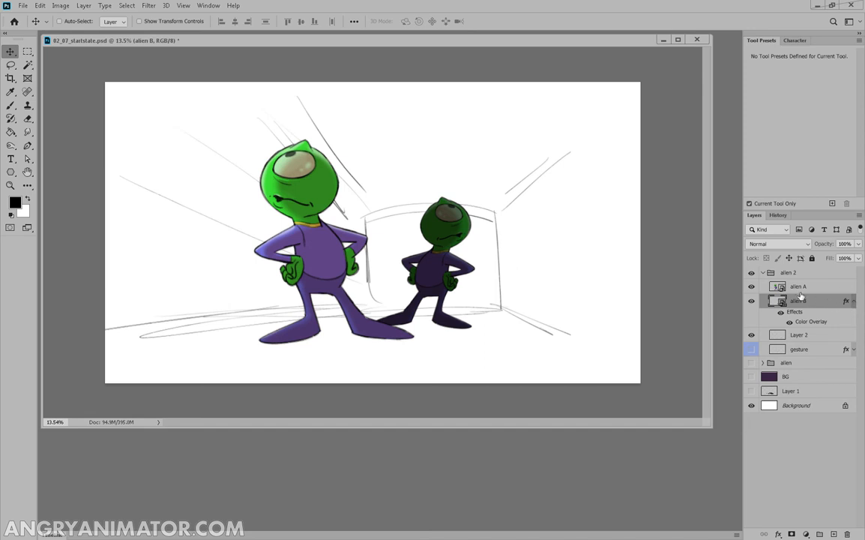
Make an independent copy of alien A with New Smart Object via Copy and name it alien C
right_click(806, 301)
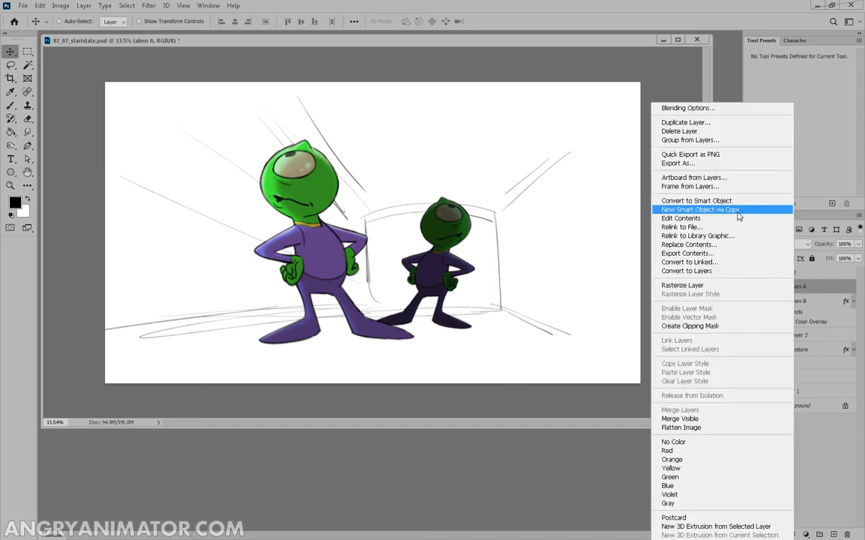
left_click(700, 210)
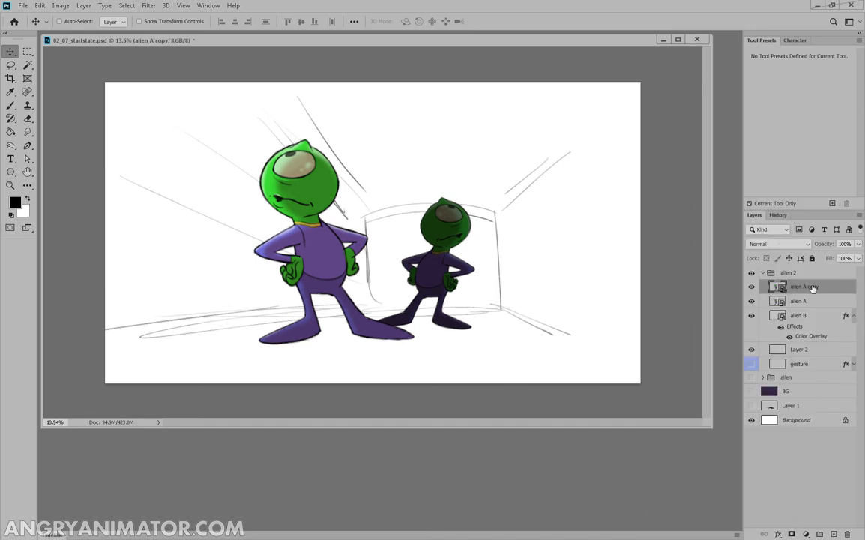
double_click(804, 288)
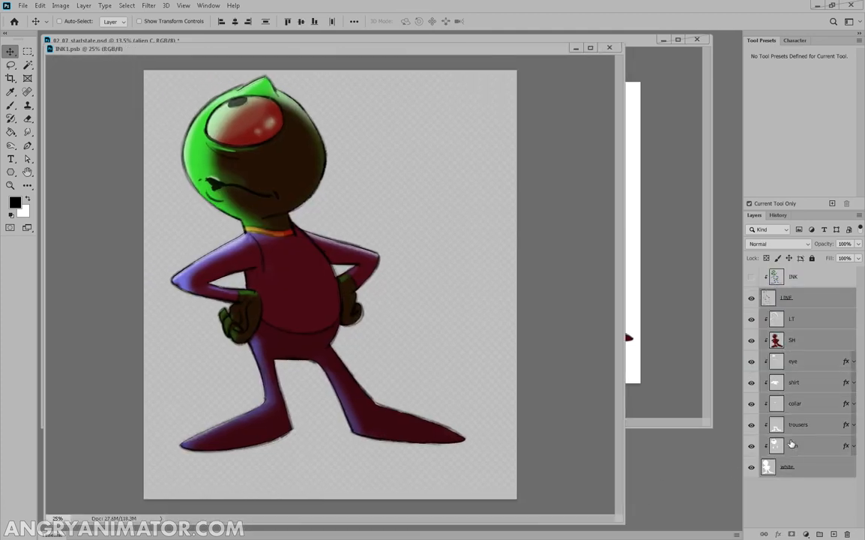
Close INK1.psb and save its changes, returning to the main document
left_click(37, 6)
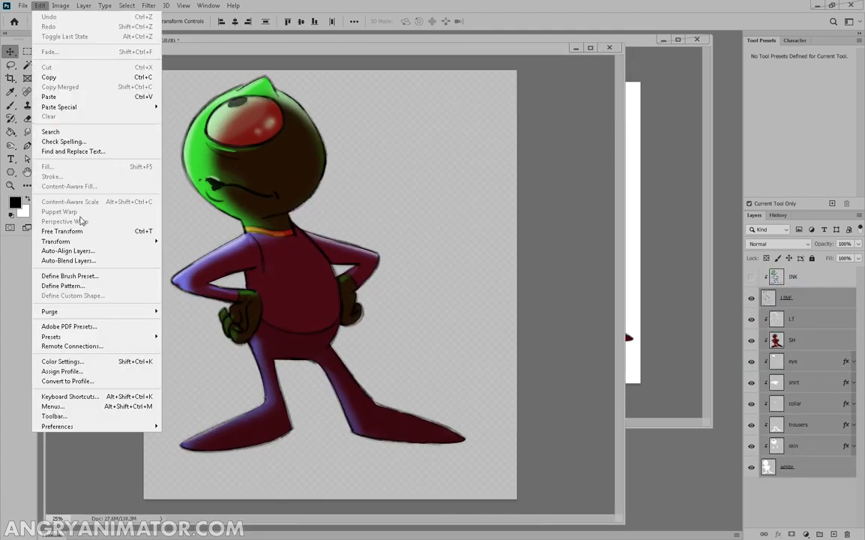
left_click(63, 231)
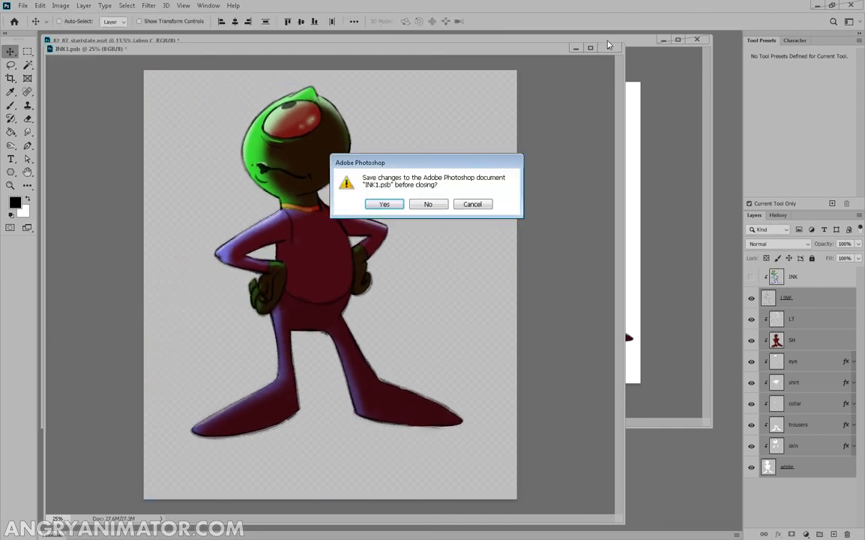
left_click(428, 204)
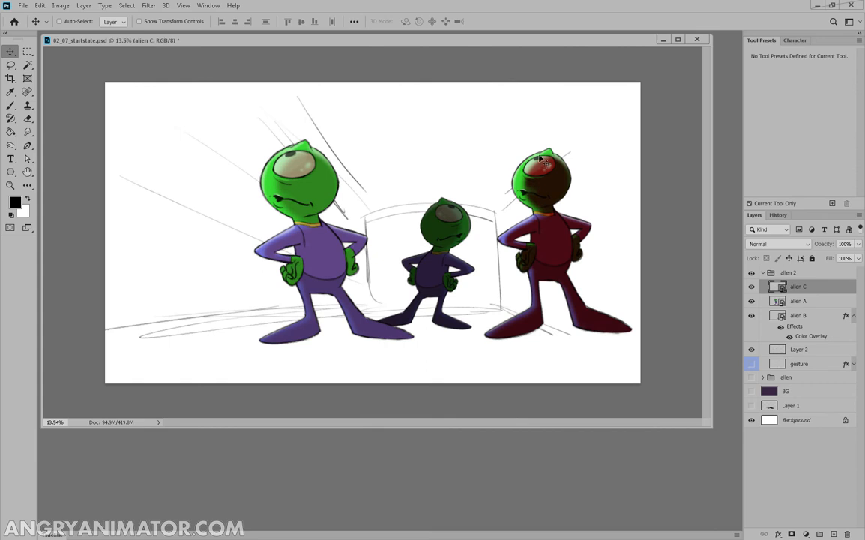
mouse_move(304, 248)
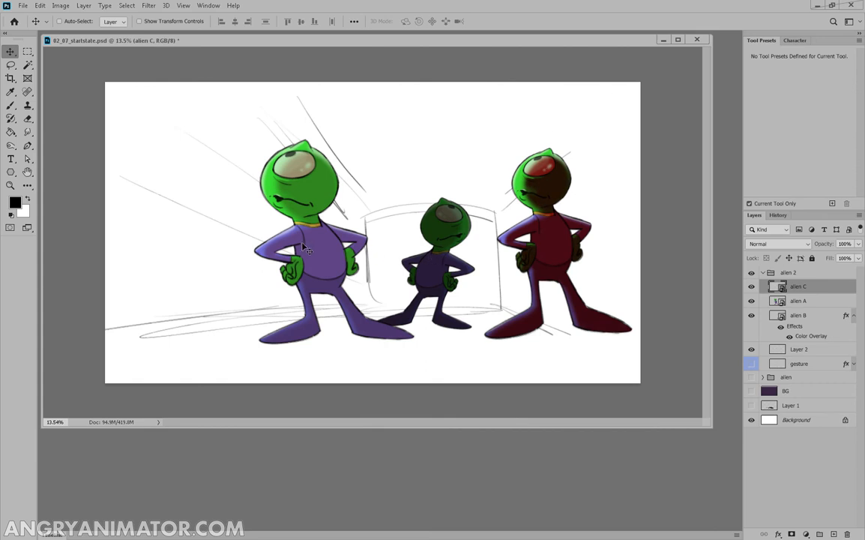